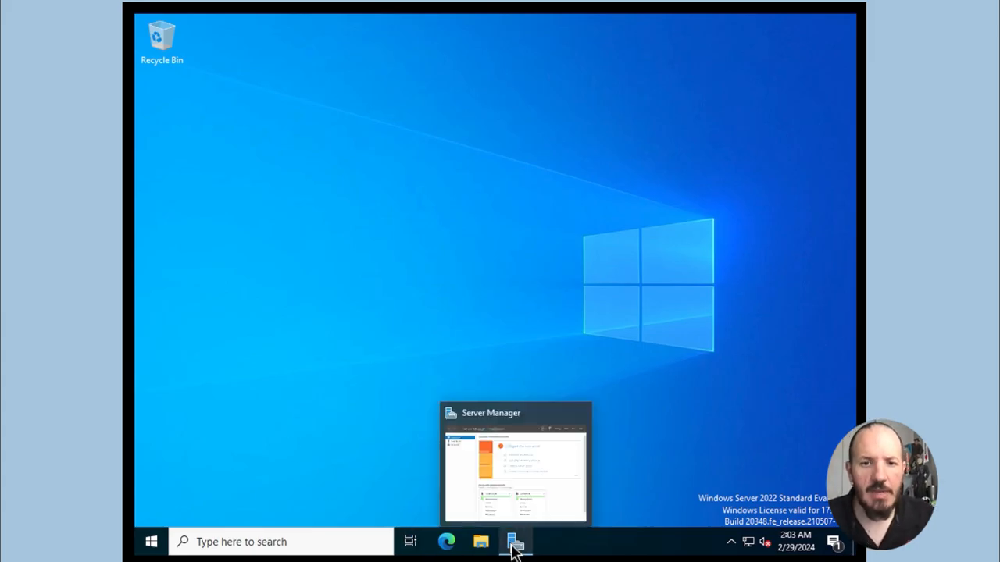
Bring up the Server Manager dashboard and dismiss the Windows Admin Center notice.
{"action": "left_click", "coordinate": [514, 541]}
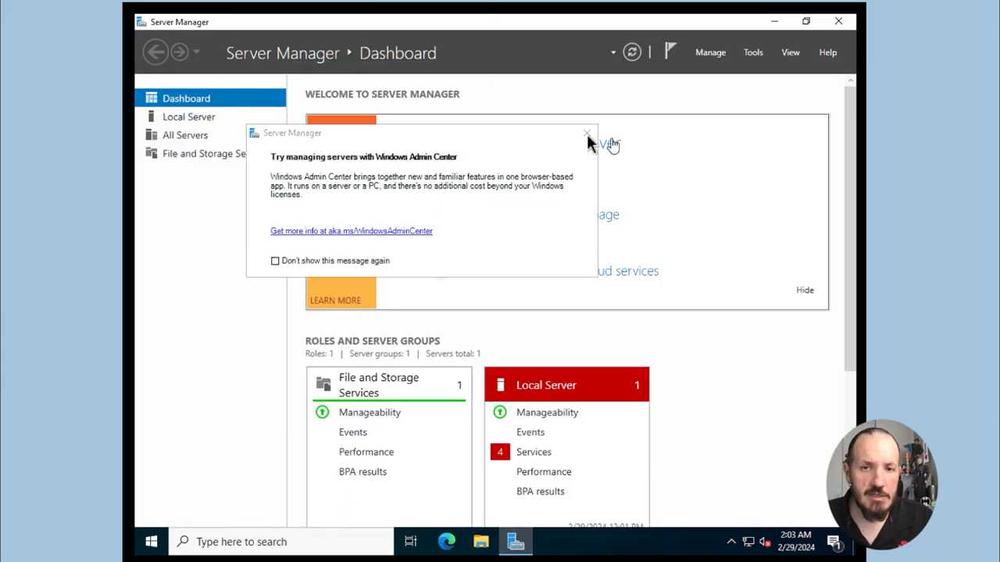
{"action": "left_click", "coordinate": [587, 133]}
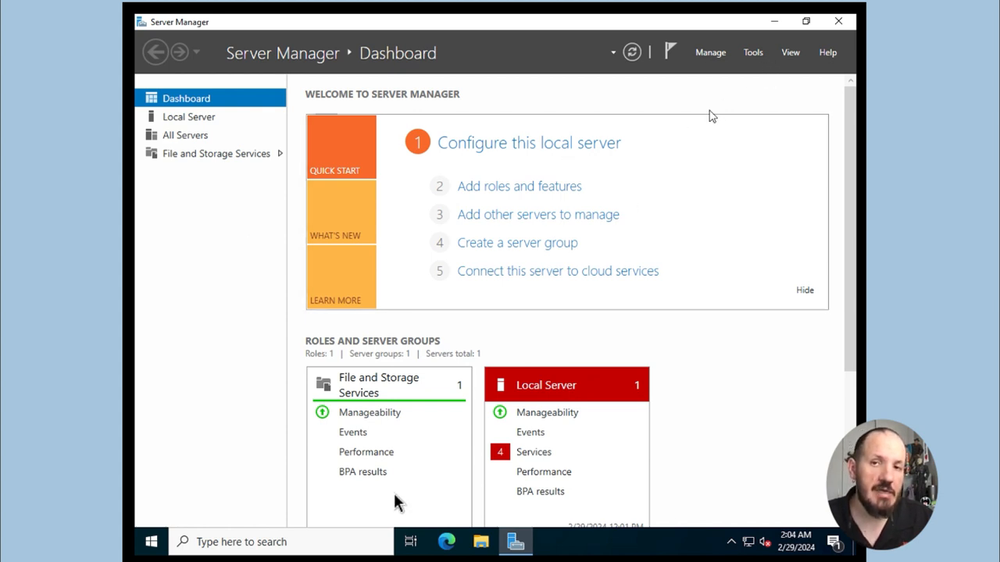
Run the Local_iis script from Downloads with PowerShell, bringing up its open-file security warning.
{"action": "left_click", "coordinate": [481, 541]}
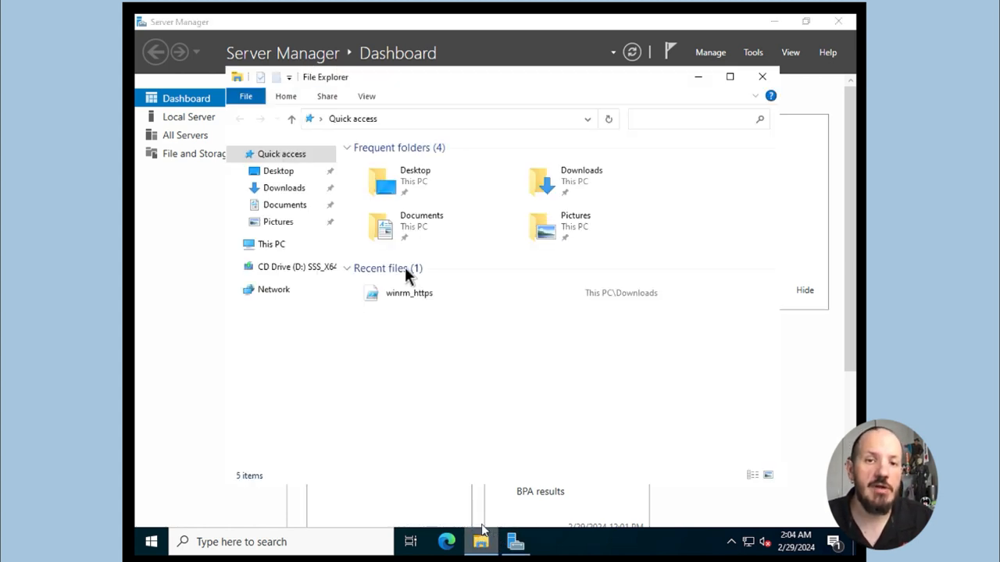
{"action": "left_click", "coordinate": [409, 293]}
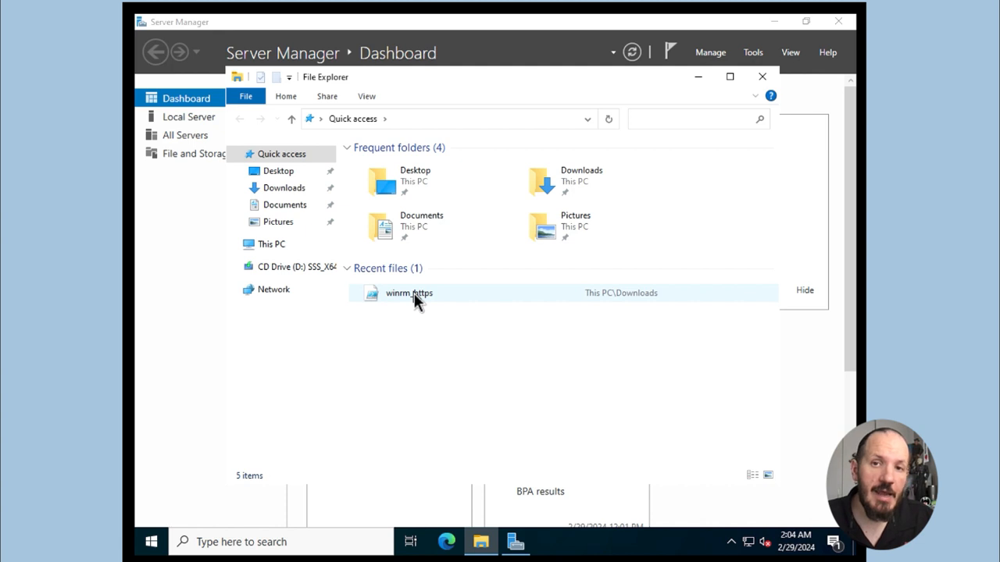
{"action": "left_click", "coordinate": [283, 188]}
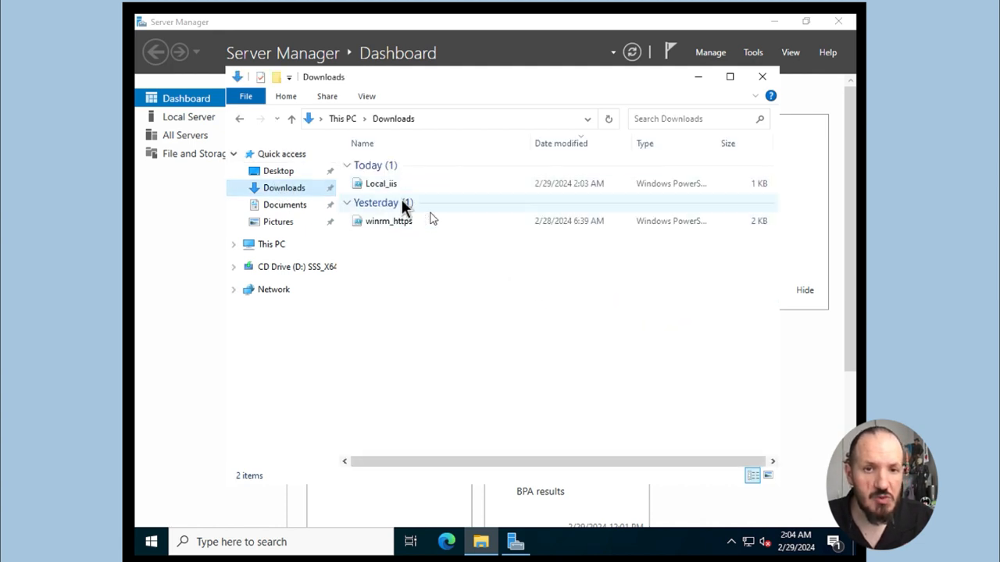
{"action": "right_click", "coordinate": [381, 184]}
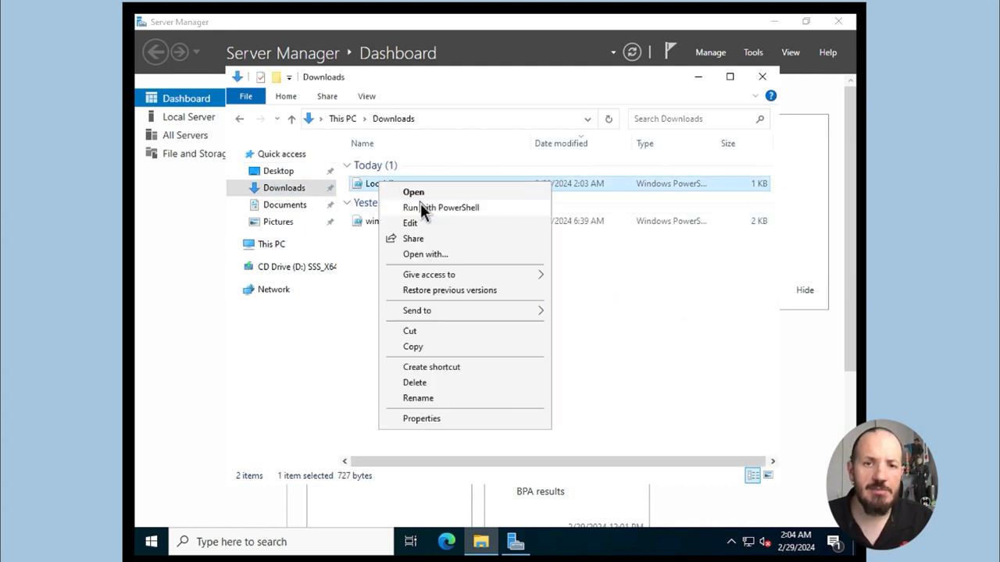
{"action": "left_click", "coordinate": [440, 207]}
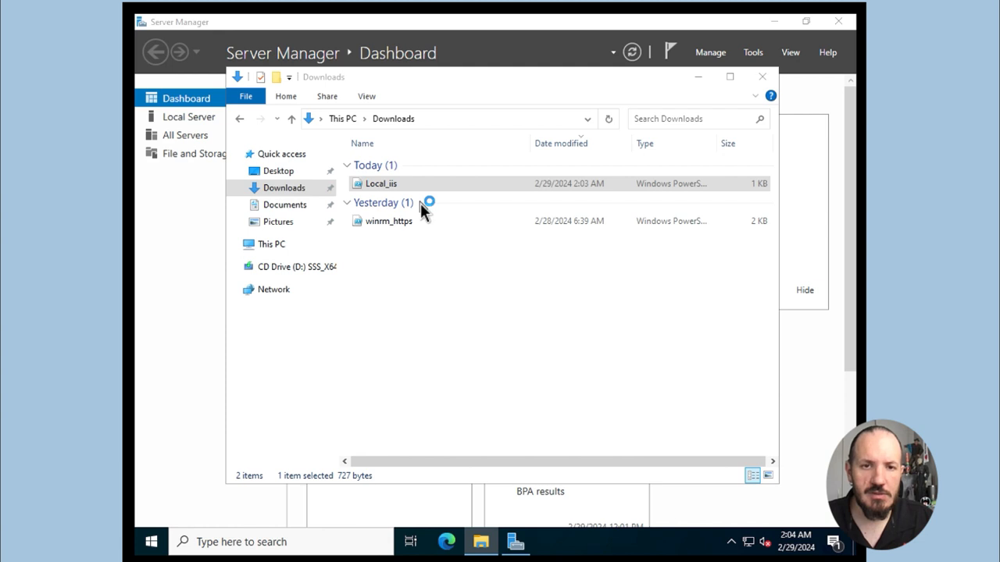
{"action": "double_click", "coordinate": [380, 183]}
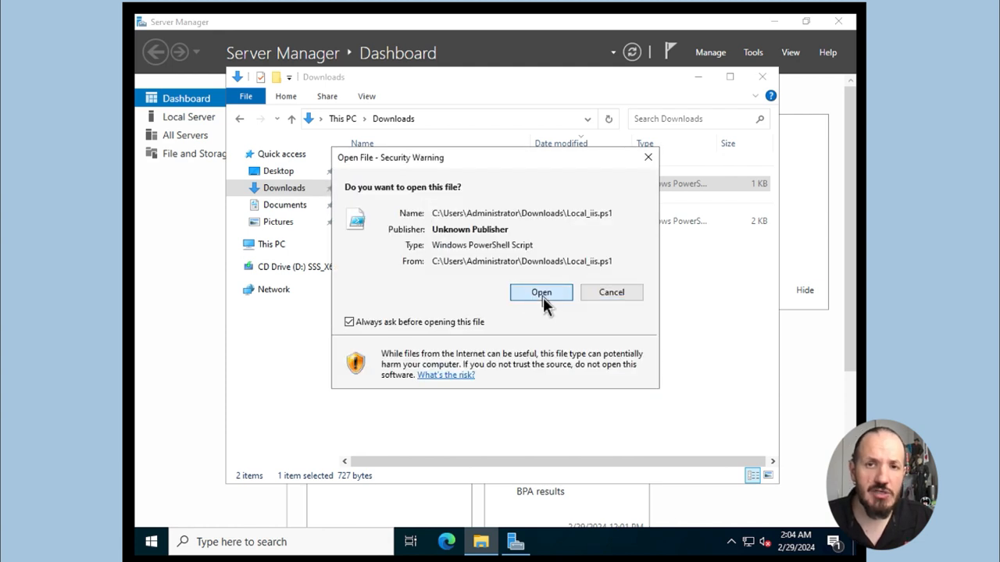
Accept the security warning so the Local_iis script runs to completion.
{"action": "left_click", "coordinate": [540, 292]}
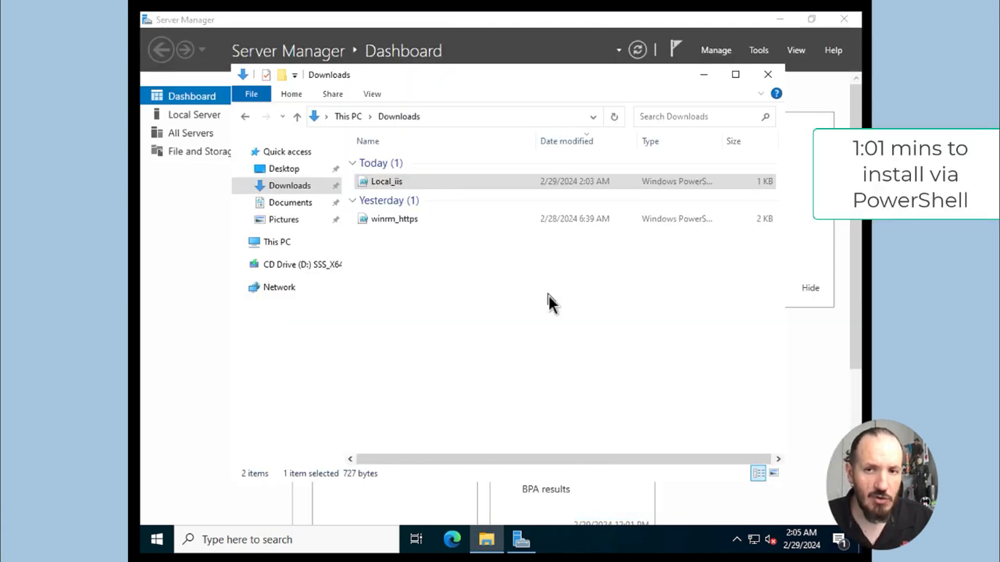
Check IIS is listed as an installed role, then view the Hello, World! page on localhost.
{"action": "left_click", "coordinate": [766, 74]}
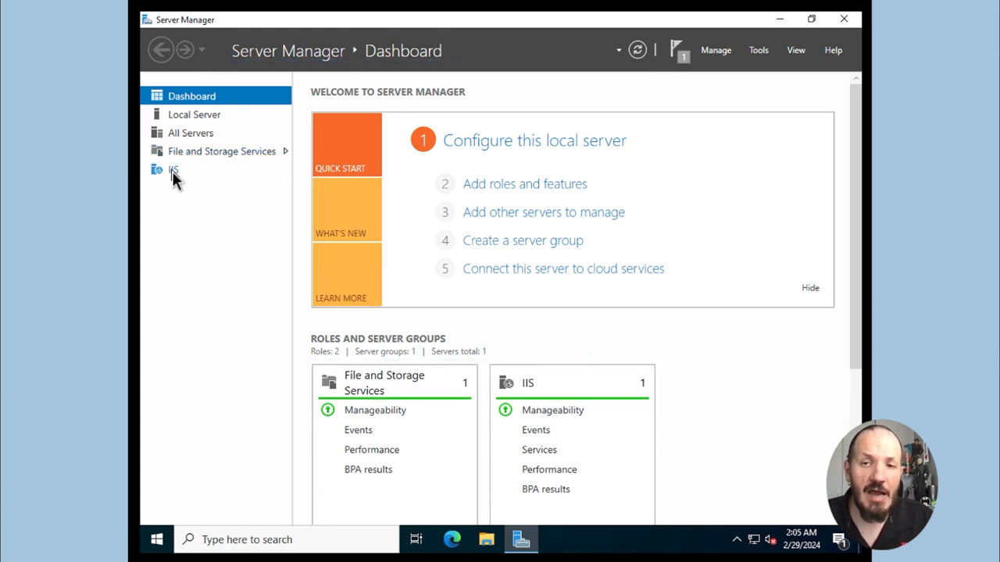
{"action": "left_click", "coordinate": [453, 539]}
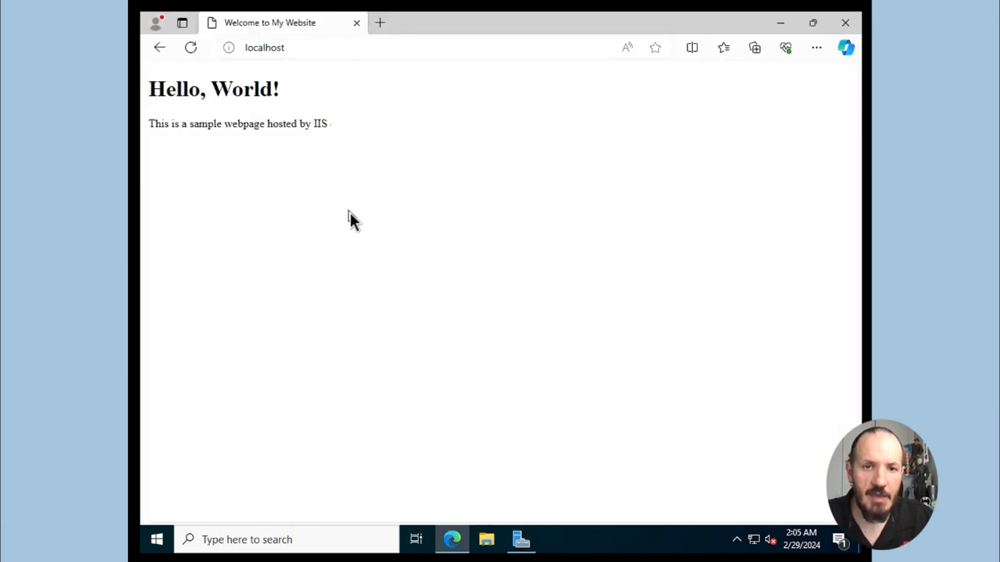
{"action": "mouse_move", "coordinate": [398, 217]}
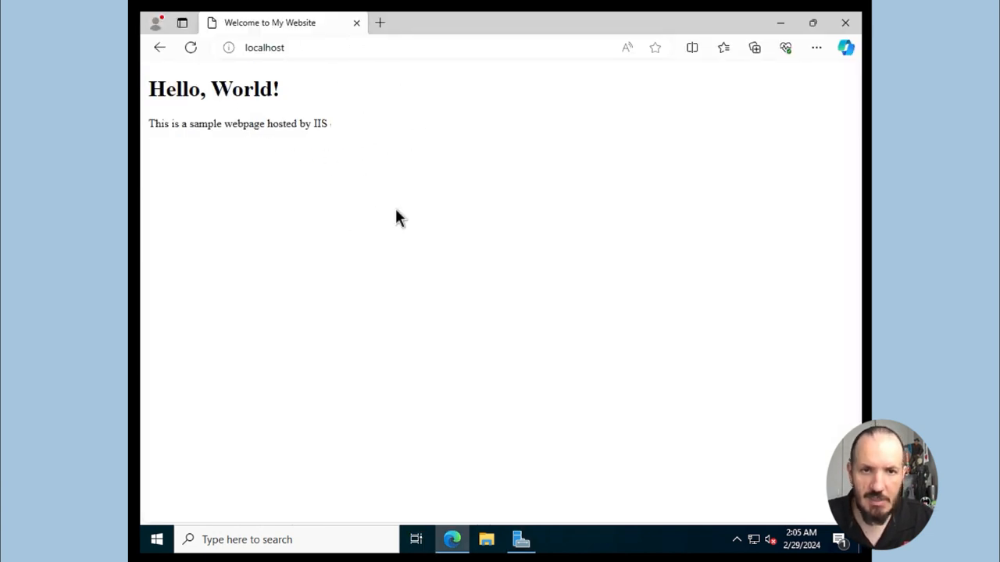
{"action": "mouse_move", "coordinate": [289, 160]}
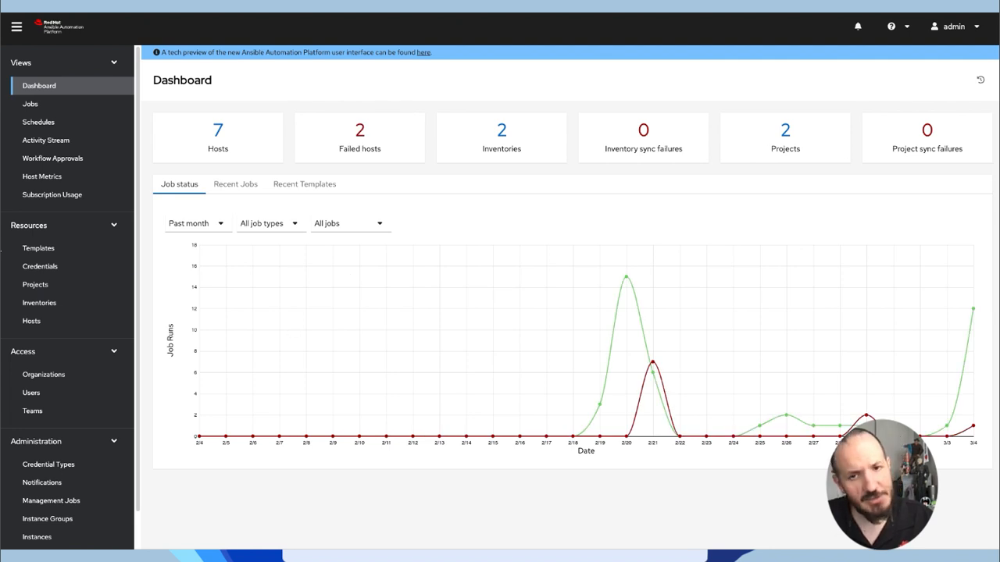
Show the Templates list containing Deploy IIS and Test Site and Remove IIS.
{"action": "left_click", "coordinate": [38, 248]}
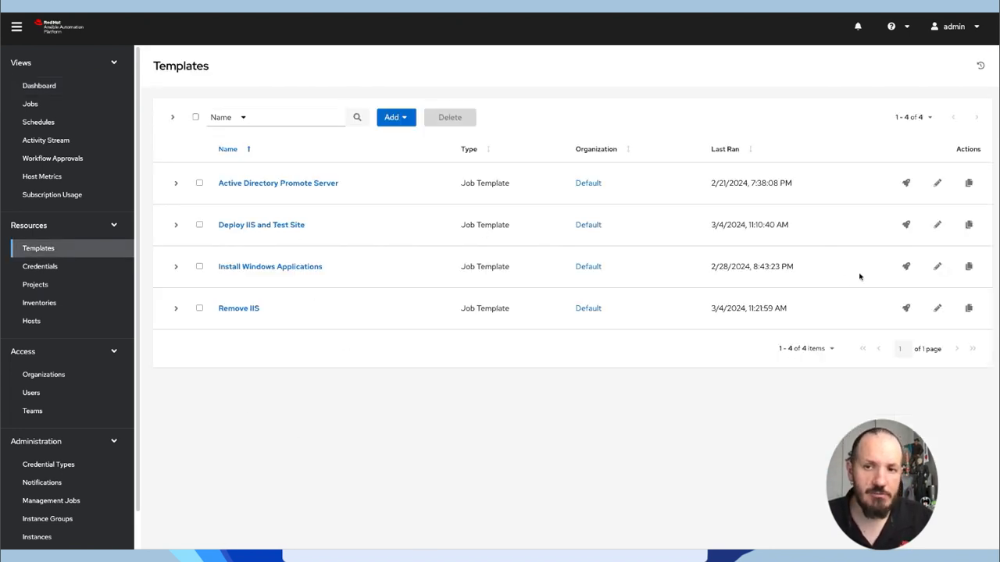
{"action": "left_click", "coordinate": [30, 104]}
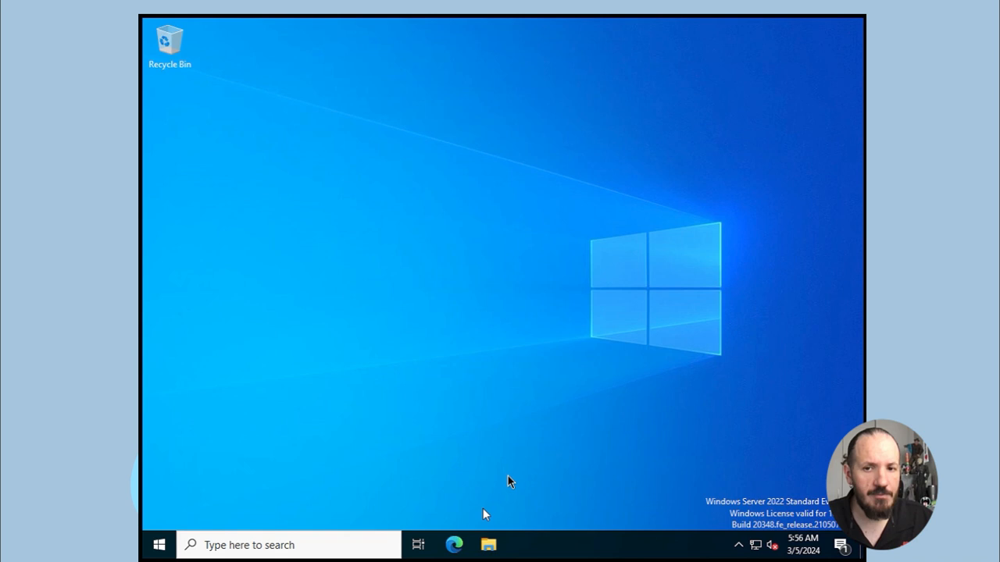
Confirm the IIS role in Server Manager and the 'Deployed and configured with Ansible' page on localhost.
{"action": "left_click", "coordinate": [159, 545]}
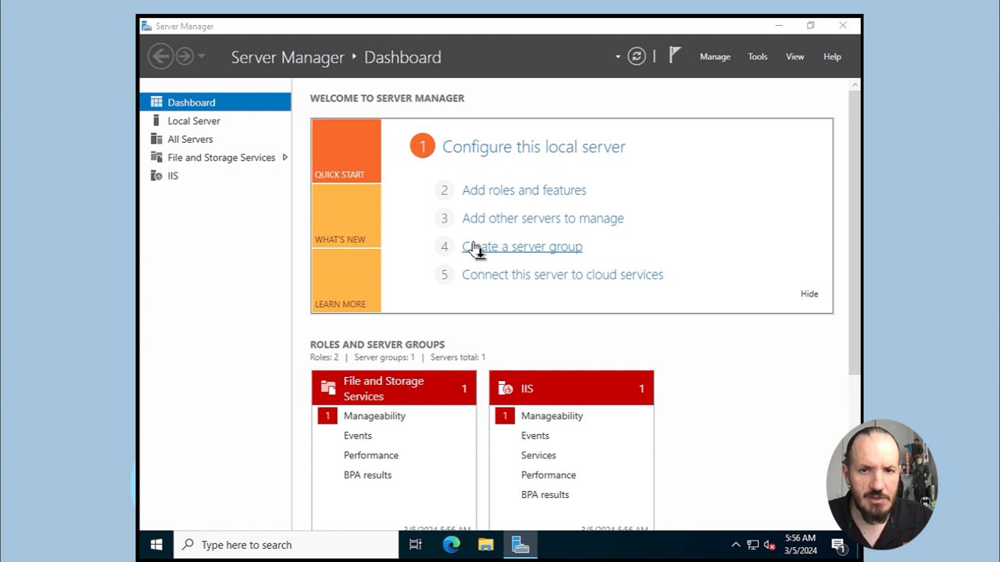
{"action": "left_click", "coordinate": [451, 545]}
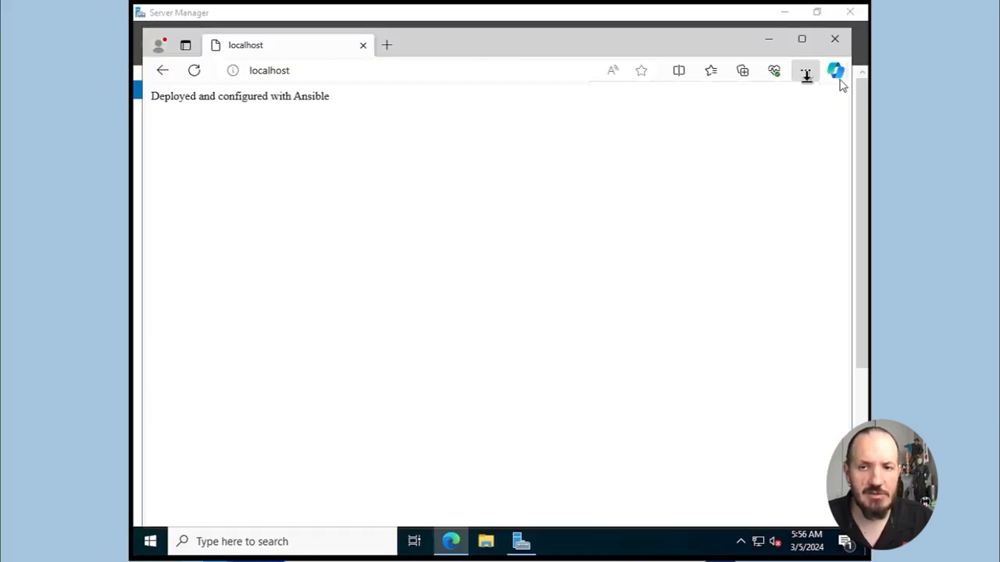
{"action": "mouse_move", "coordinate": [319, 83]}
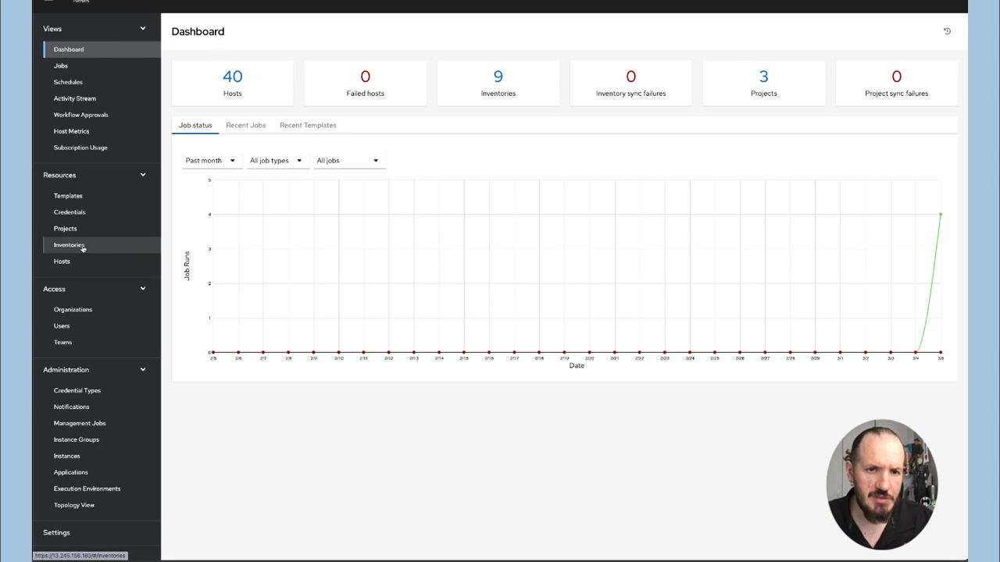
Review the five win0x-cpt hosts in Windows_cpt_inventory and return to the Inventories list.
{"action": "left_click", "coordinate": [68, 245]}
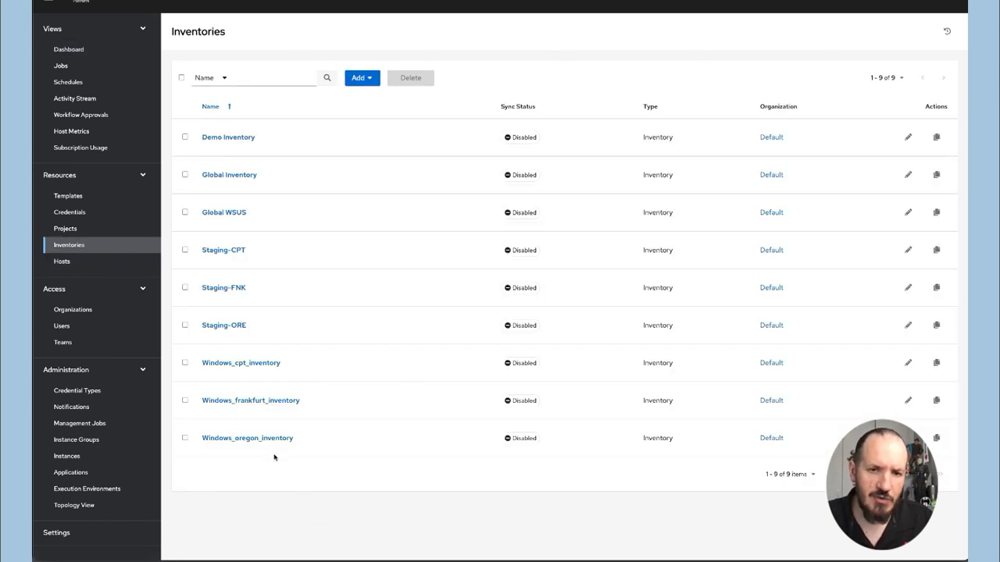
{"action": "mouse_move", "coordinate": [241, 362]}
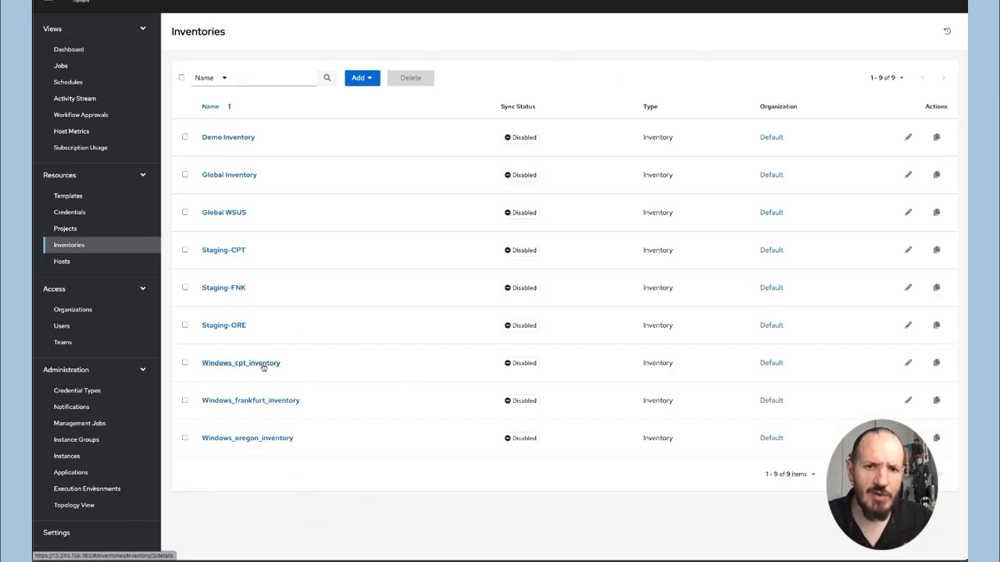
{"action": "left_click", "coordinate": [241, 362]}
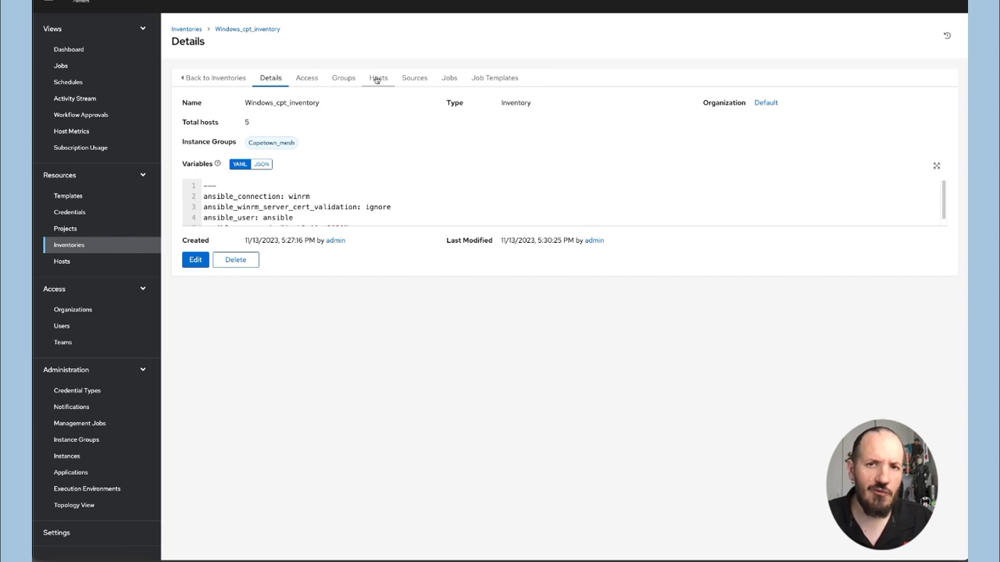
{"action": "left_click", "coordinate": [377, 78]}
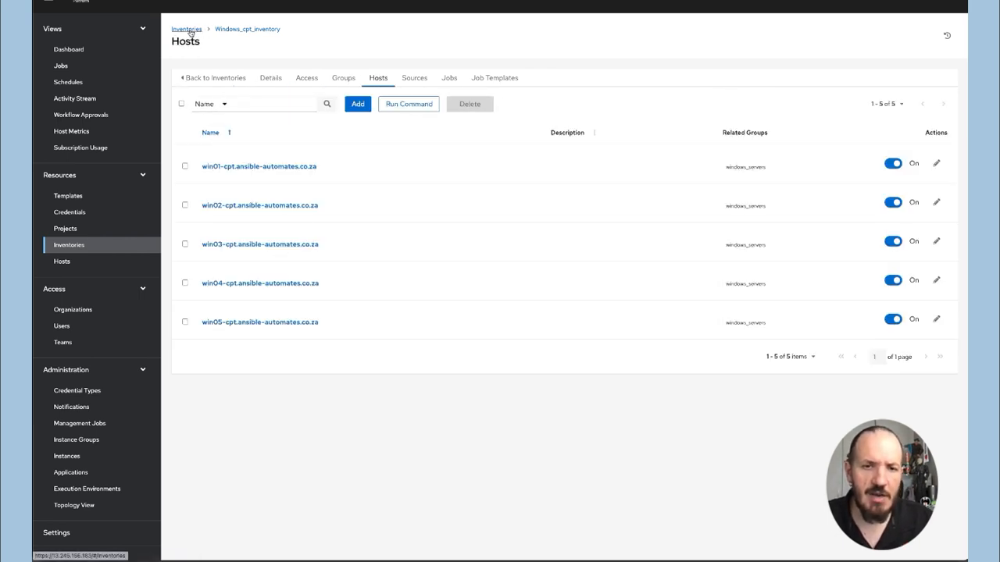
{"action": "left_click", "coordinate": [187, 29]}
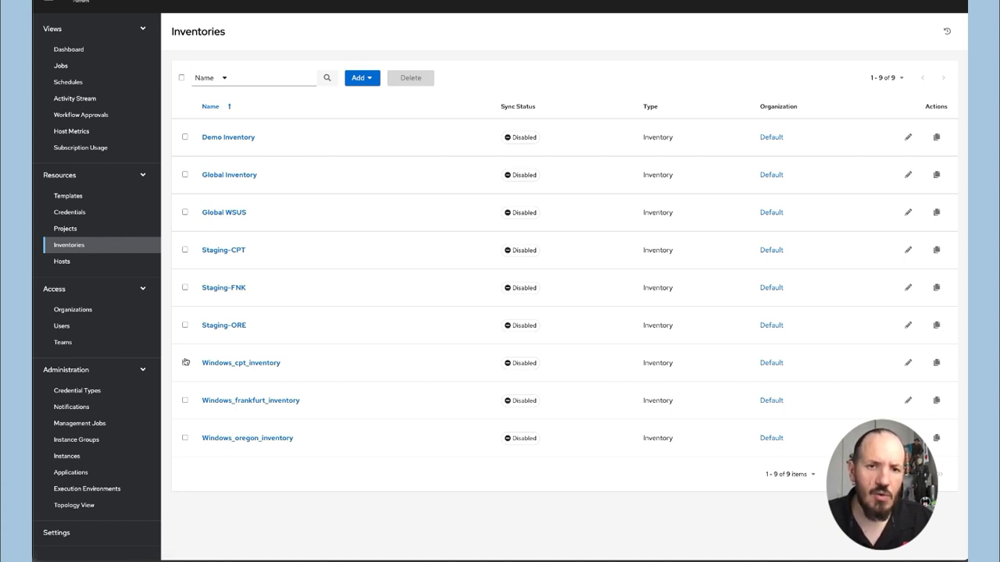
{"action": "mouse_move", "coordinate": [71, 407]}
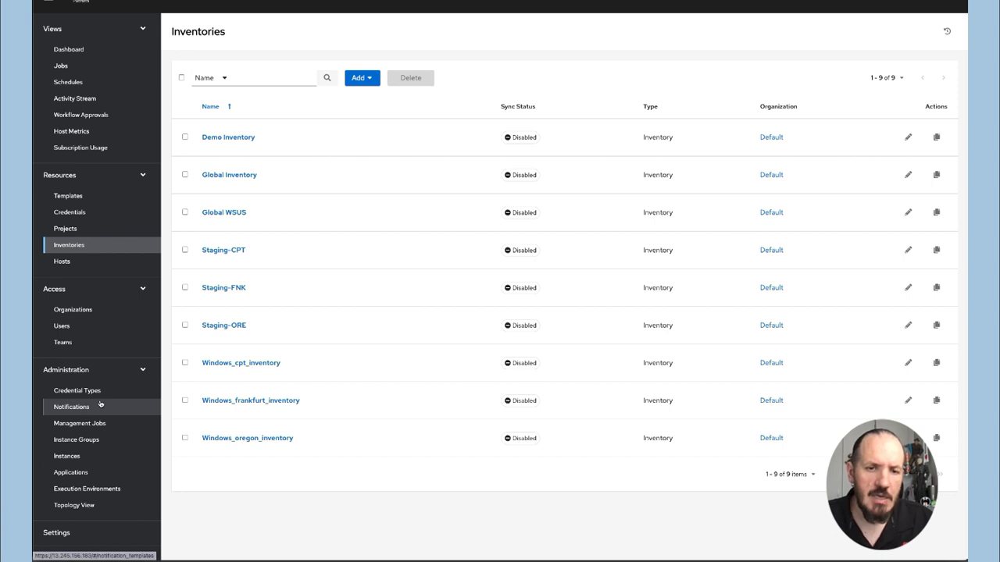
{"action": "mouse_move", "coordinate": [70, 473]}
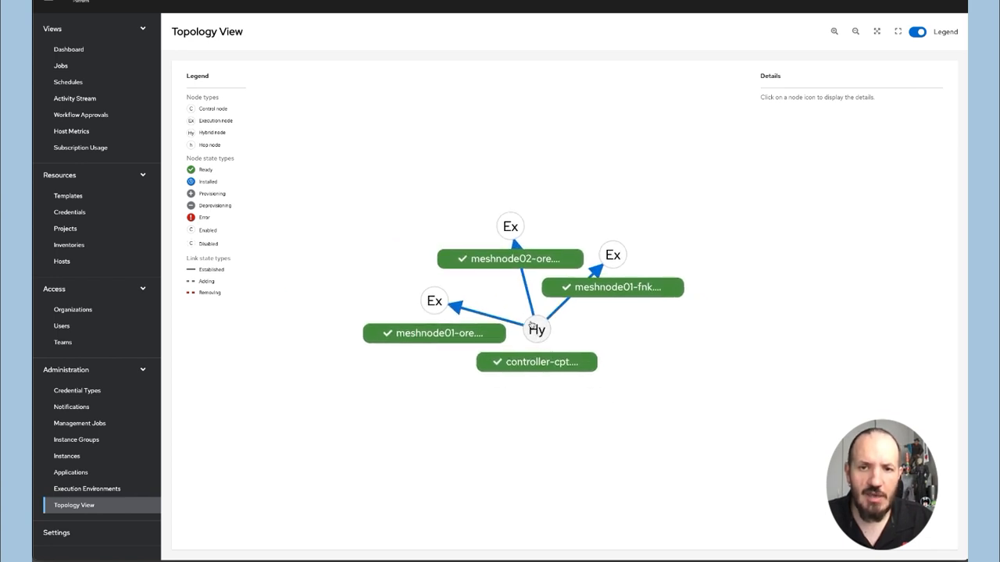
Inspect the hybrid controller and the meshnode02-ore and meshnode01-ore execution nodes in Topology View.
{"action": "left_click", "coordinate": [536, 329]}
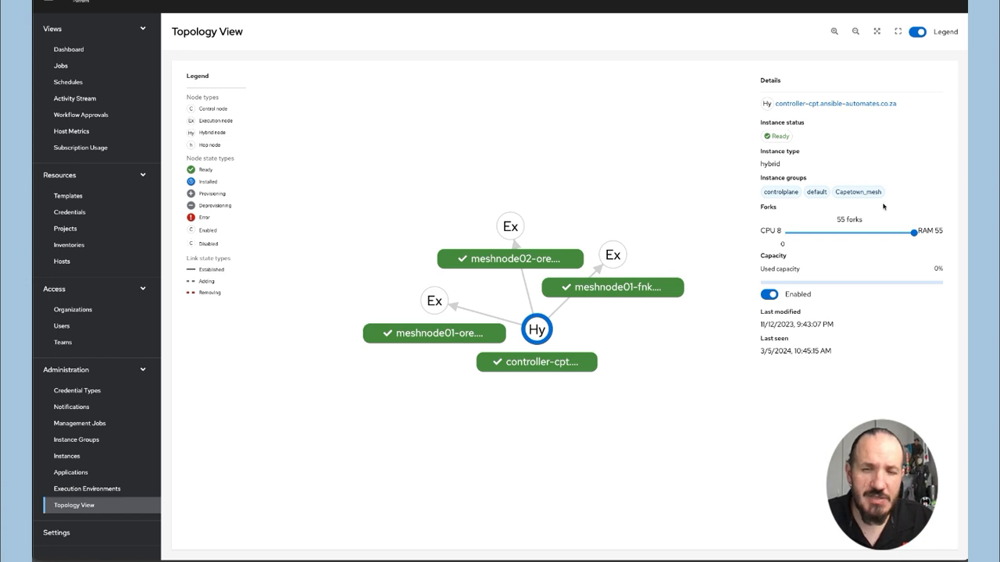
{"action": "left_click", "coordinate": [613, 255]}
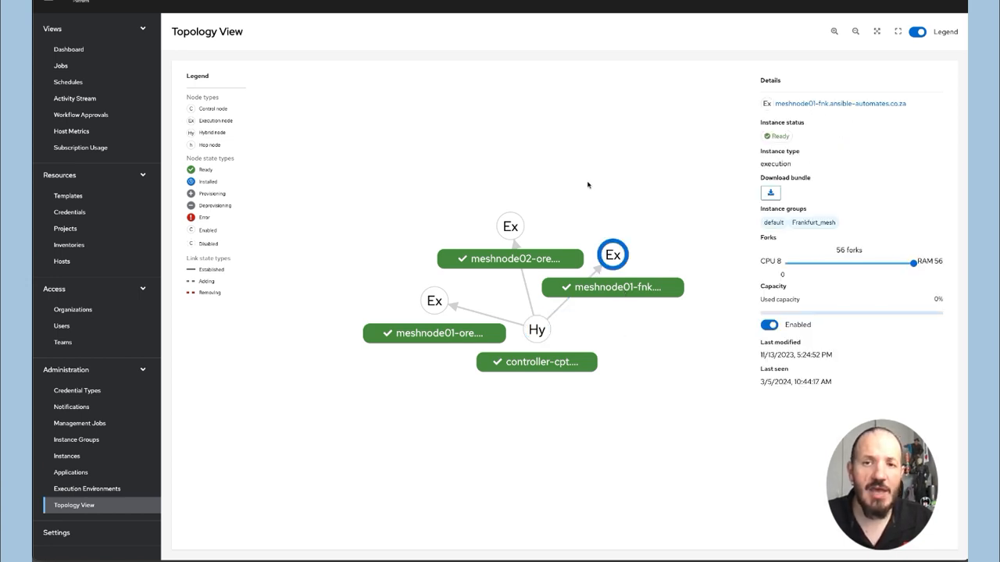
{"action": "left_click", "coordinate": [510, 226]}
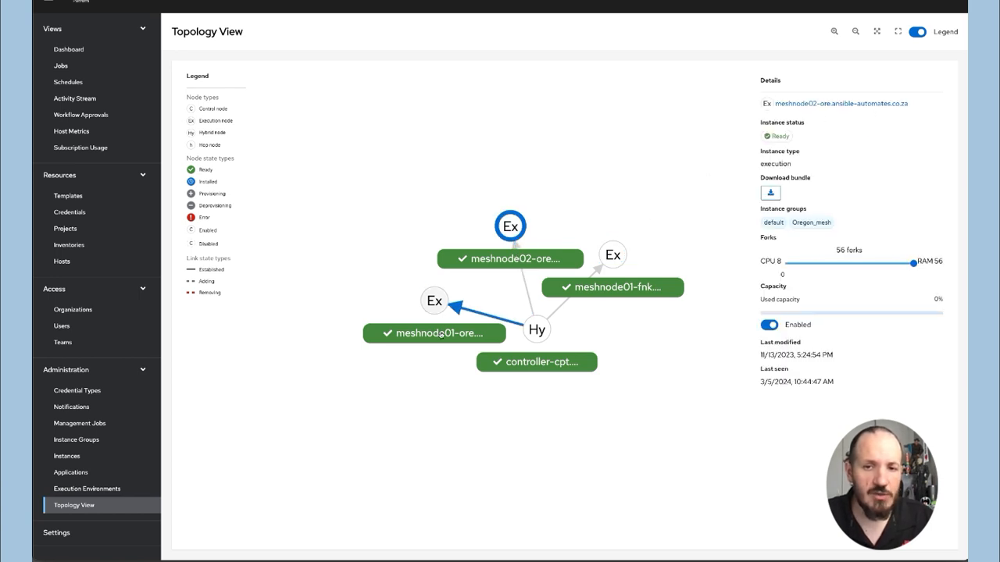
{"action": "left_click", "coordinate": [434, 301]}
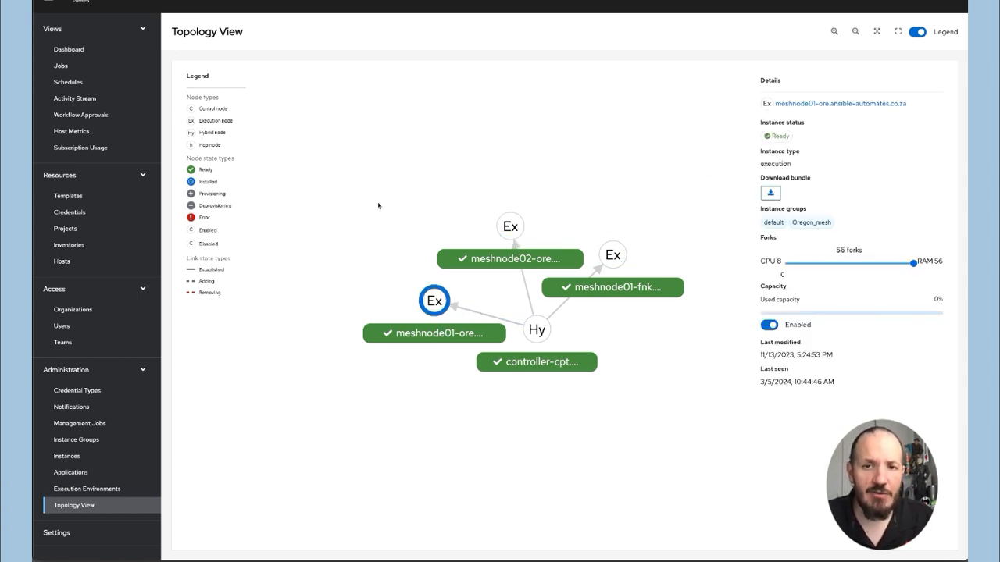
{"action": "mouse_move", "coordinate": [424, 210]}
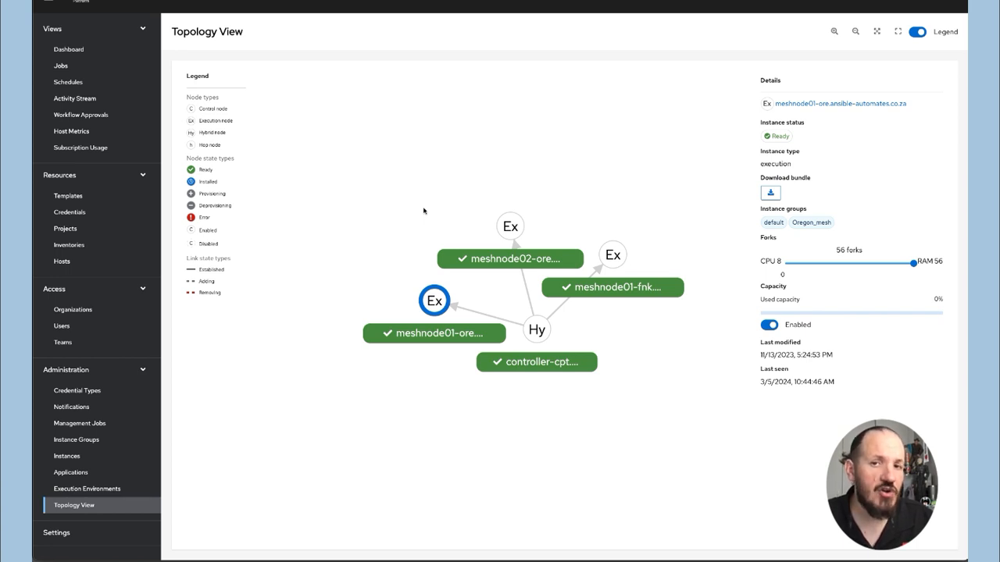
{"action": "mouse_move", "coordinate": [222, 209]}
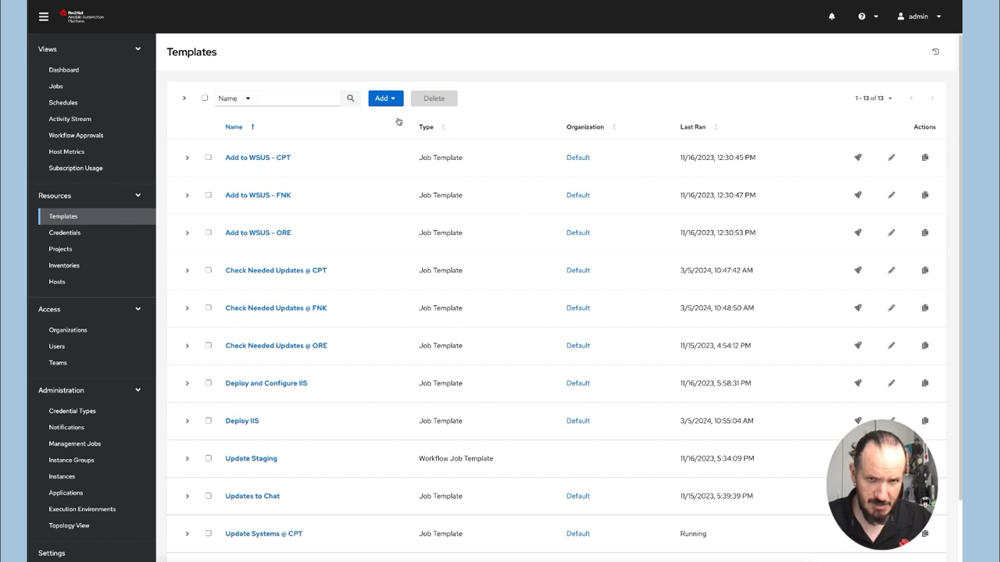
Create a new job template named 'Deploy IIS and Page' and bring up its inventory picker.
{"action": "left_click", "coordinate": [385, 98]}
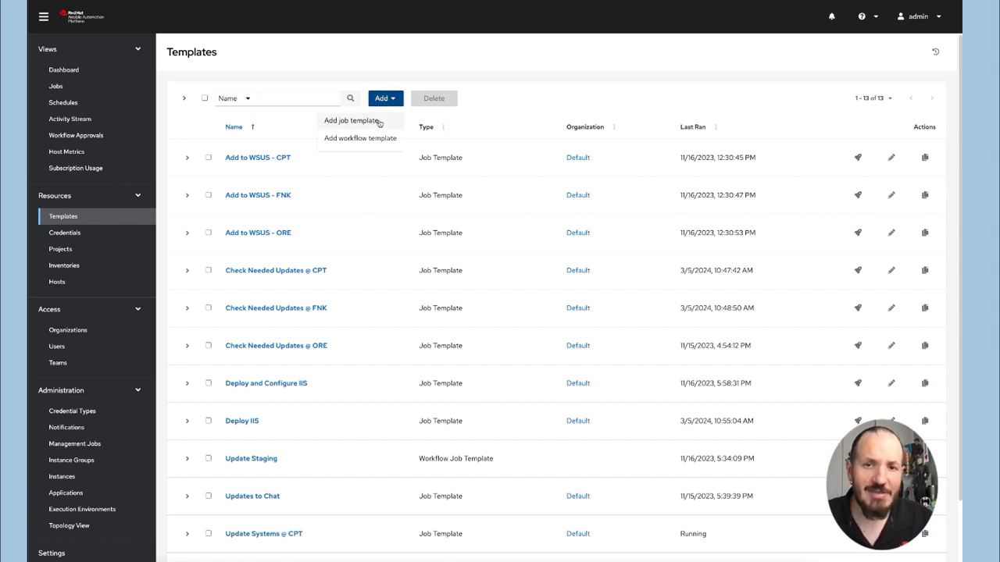
{"action": "left_click", "coordinate": [351, 120]}
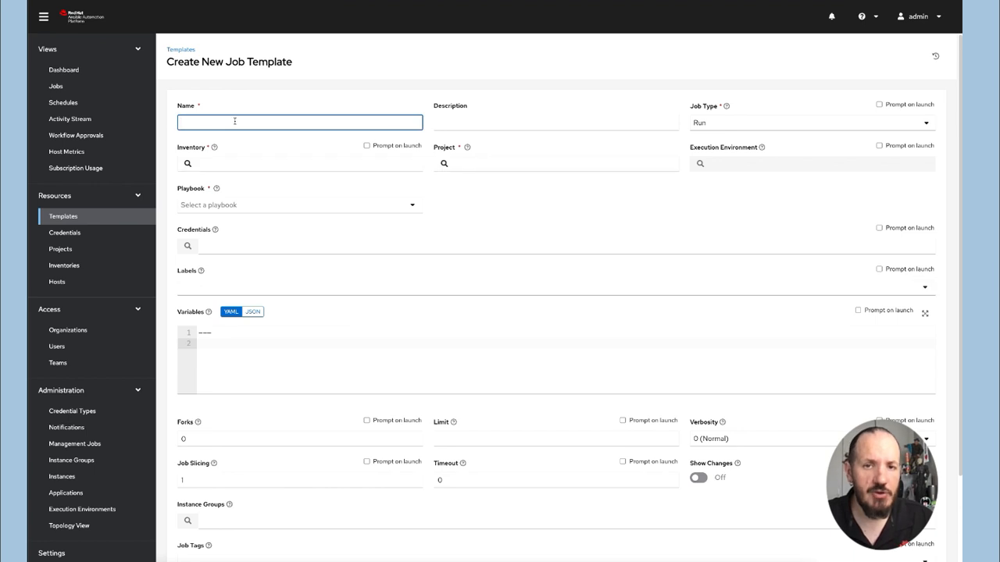
{"action": "type", "text": "Deploy IIS"}
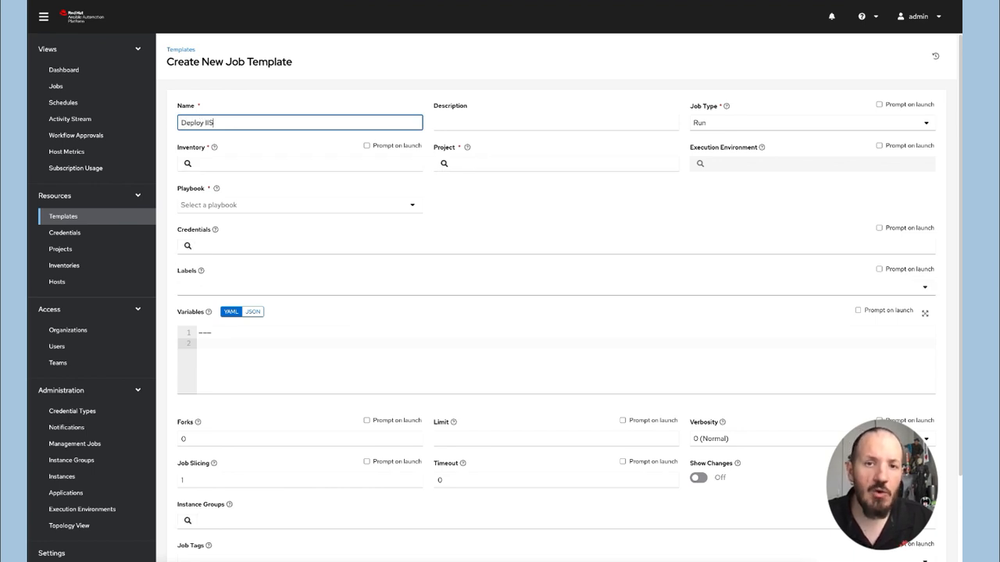
{"action": "type", "text": "and Pag"}
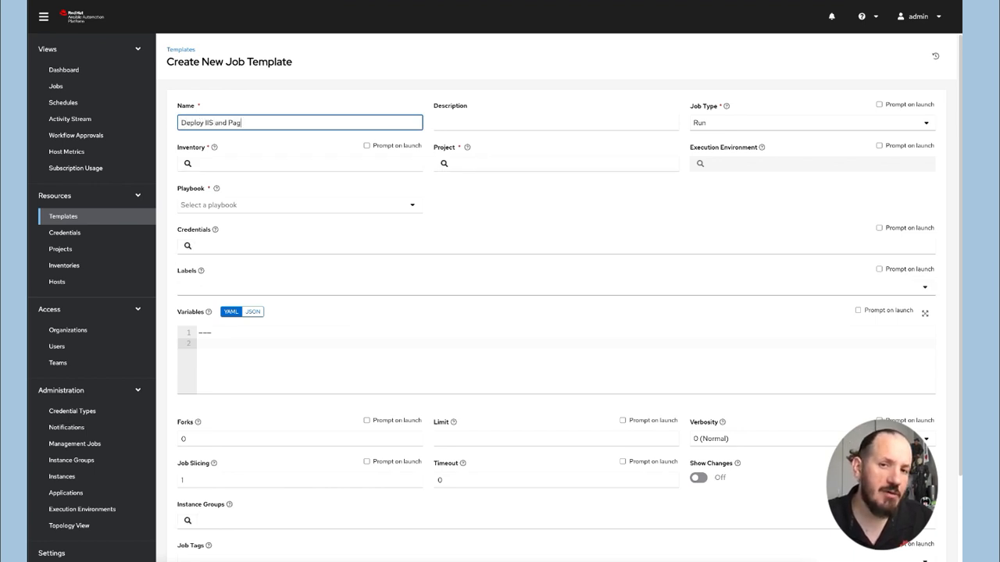
{"action": "left_click", "coordinate": [188, 163]}
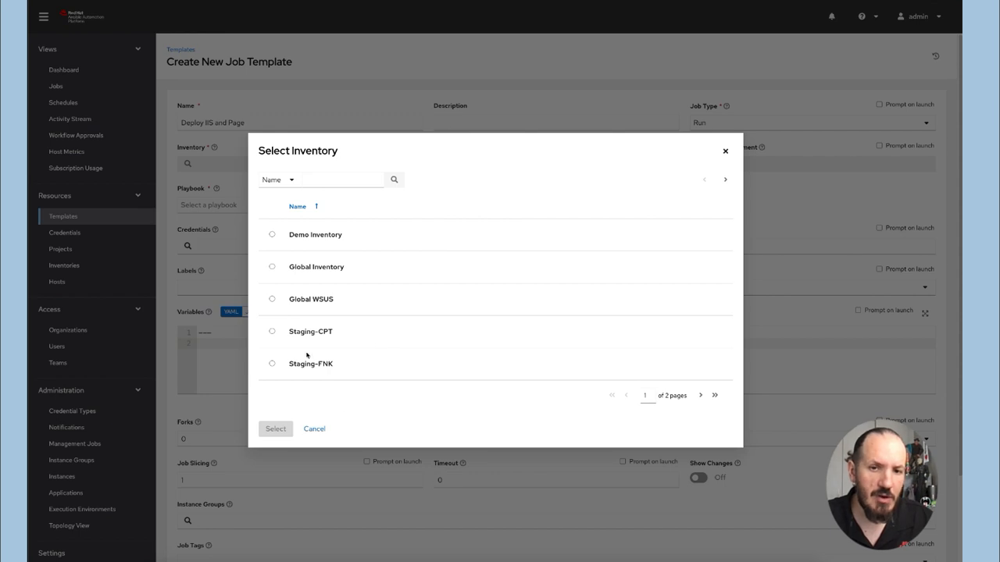
{"action": "mouse_move", "coordinate": [313, 382]}
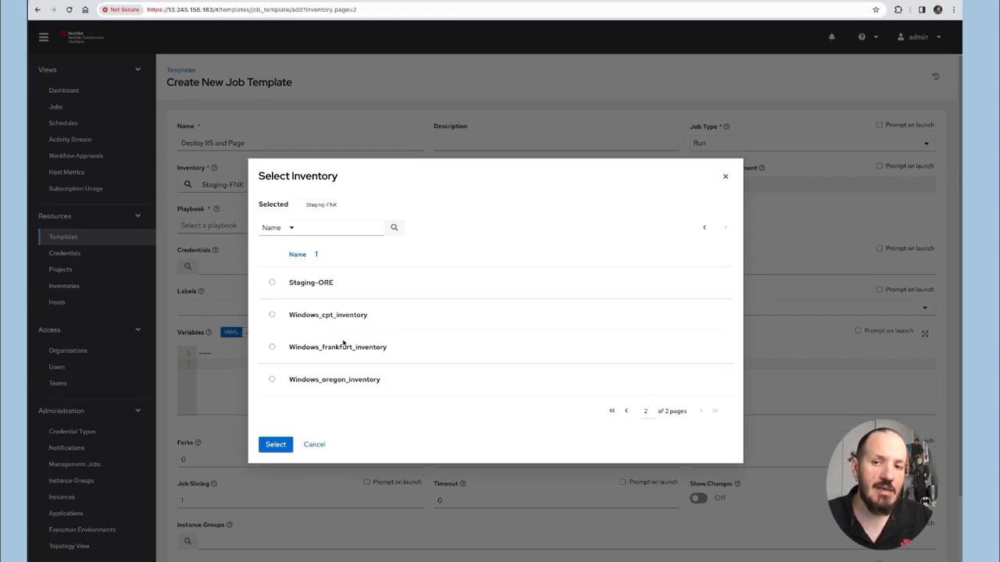
Assign Windows_frankfurt_inventory, the Windows Auto project and deploy_iis.yml playbook, then choose credentials.
{"action": "left_click", "coordinate": [271, 347]}
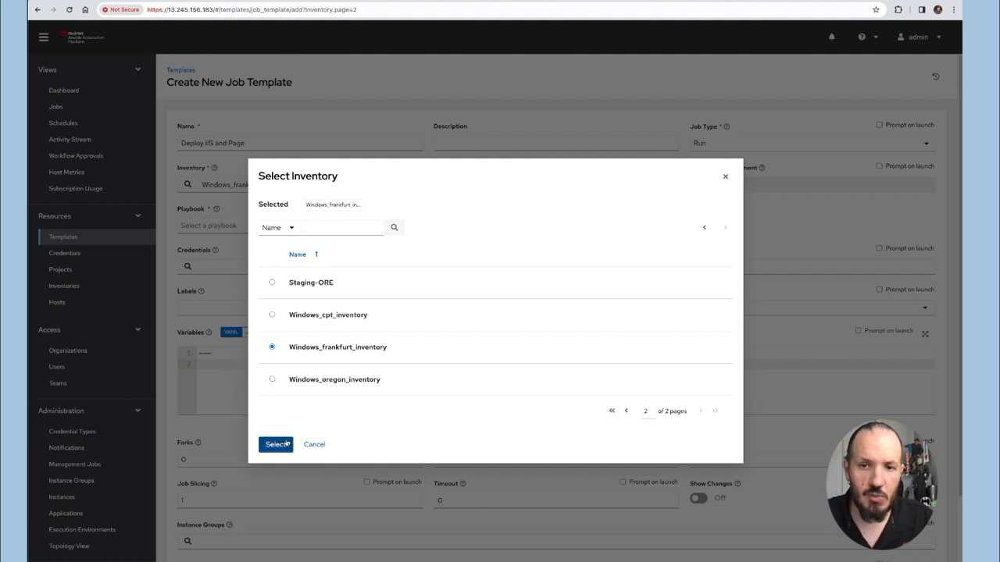
{"action": "left_click", "coordinate": [276, 444]}
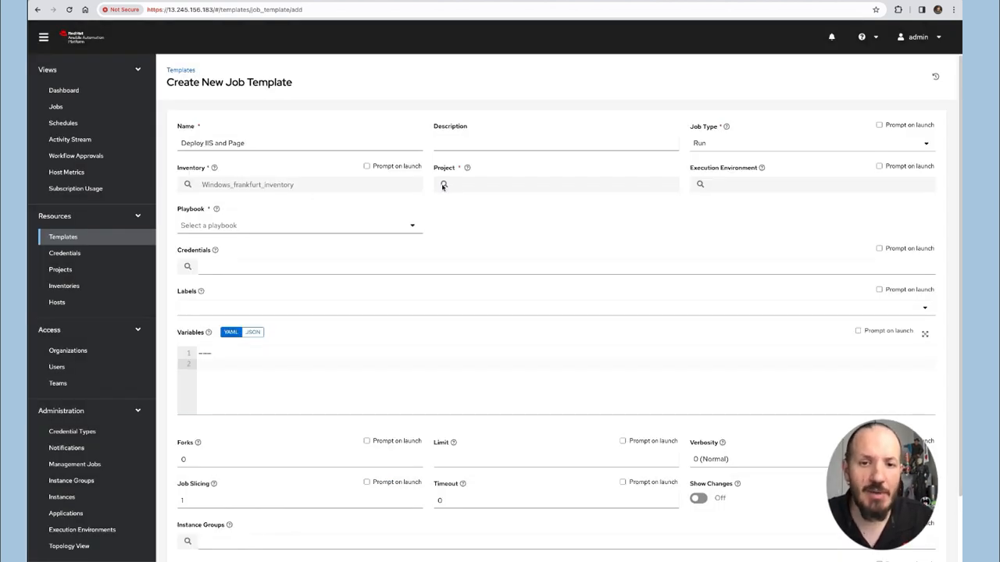
{"action": "mouse_move", "coordinate": [447, 244]}
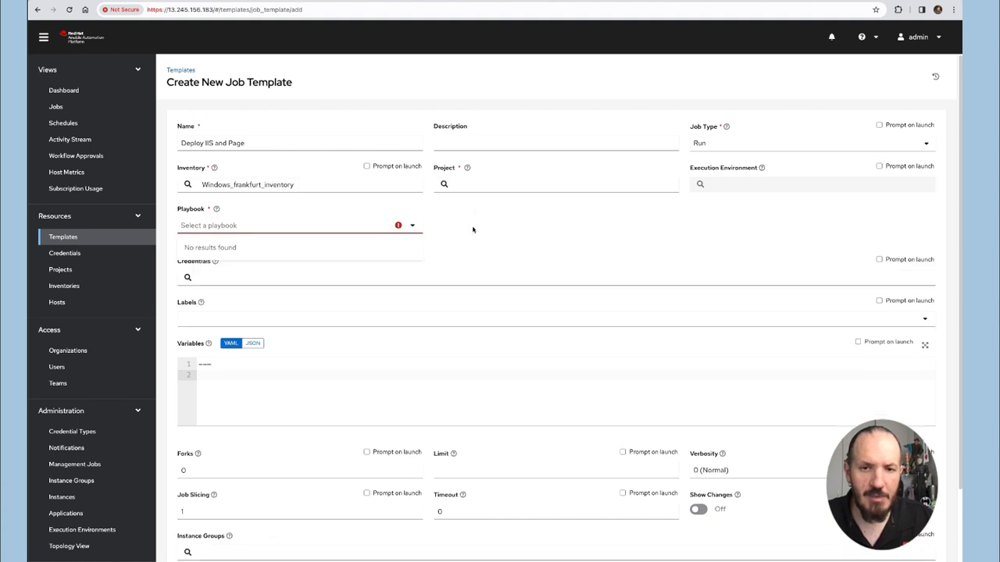
{"action": "left_click", "coordinate": [444, 184]}
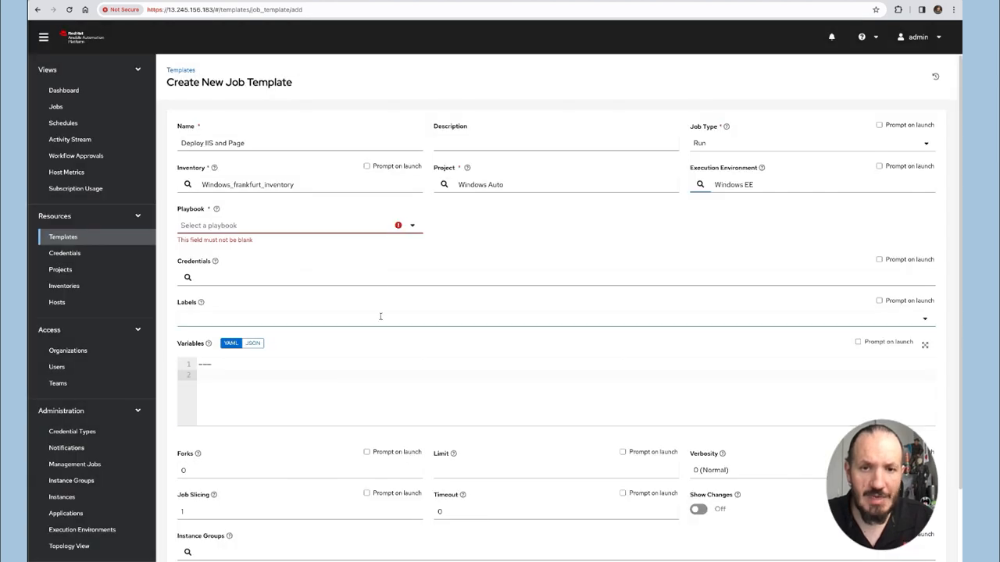
{"action": "left_click", "coordinate": [297, 226]}
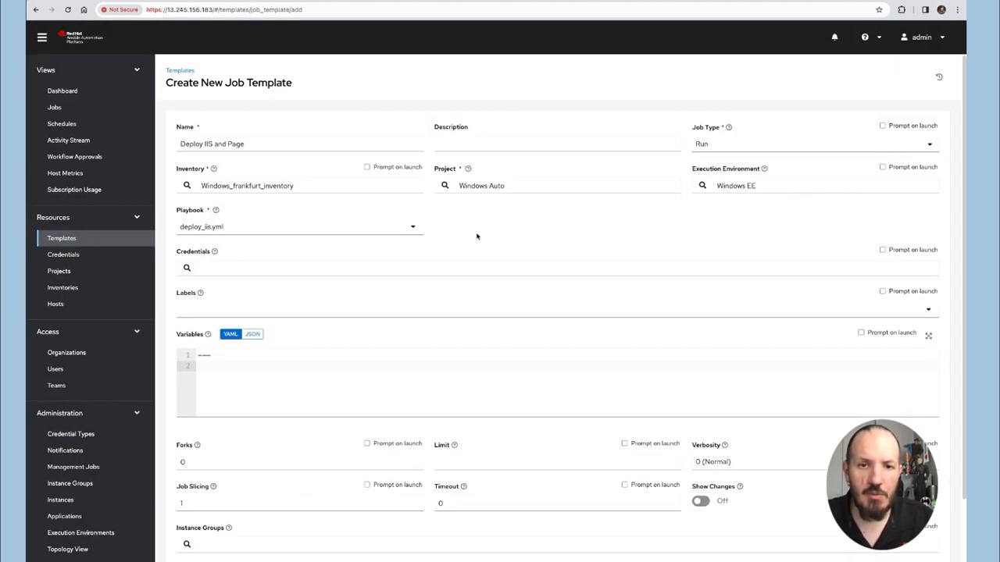
{"action": "left_click", "coordinate": [187, 268]}
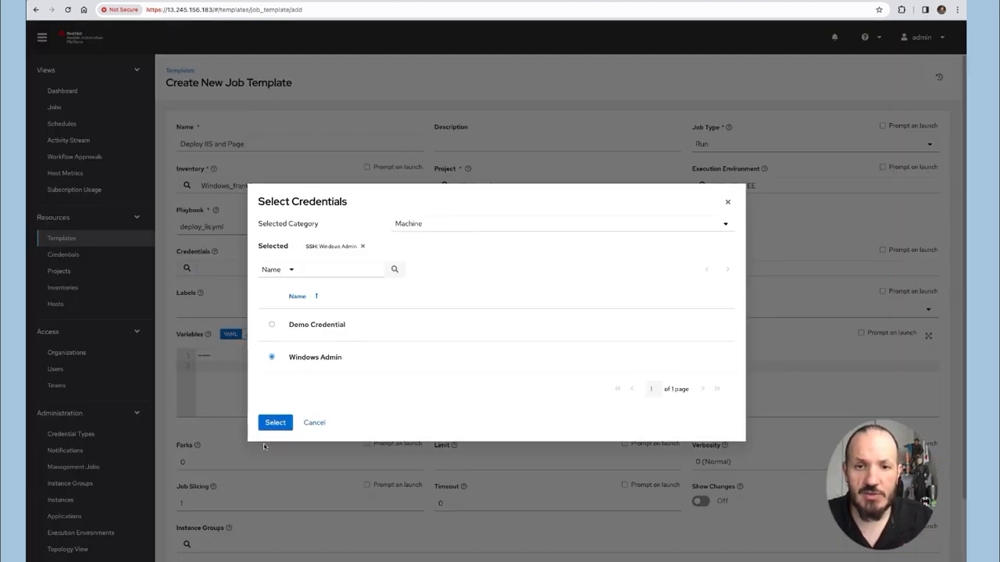
Confirm the Windows Admin credential, rename the template 'Deploy IIS and Page - FRK' and save it.
{"action": "left_click", "coordinate": [274, 422]}
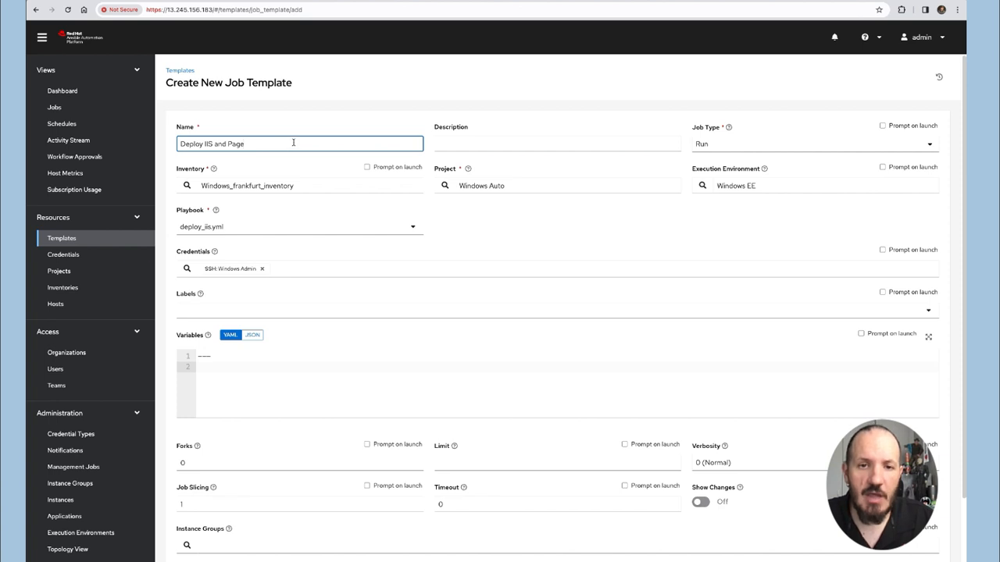
{"action": "type", "text": "-"}
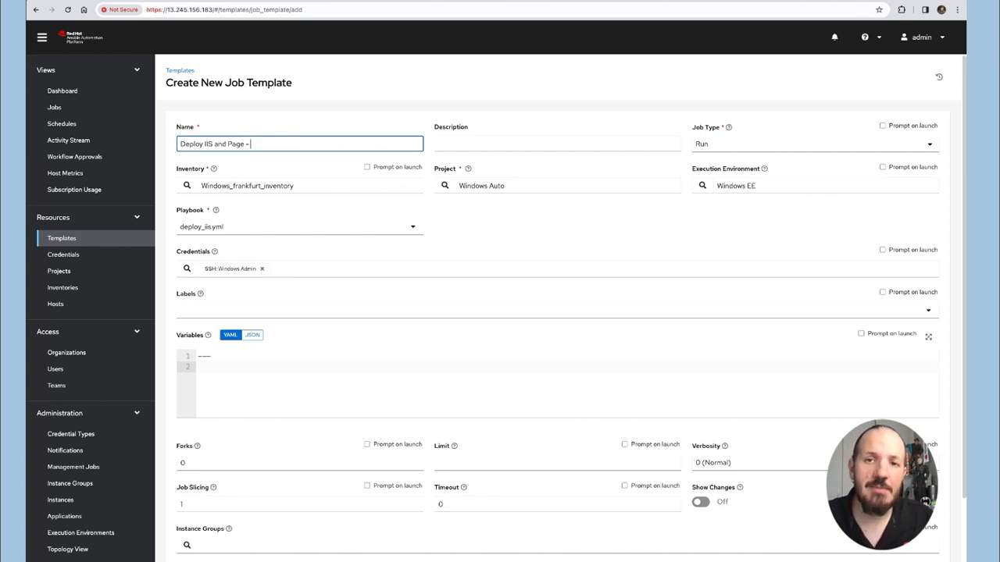
{"action": "type", "text": "F"}
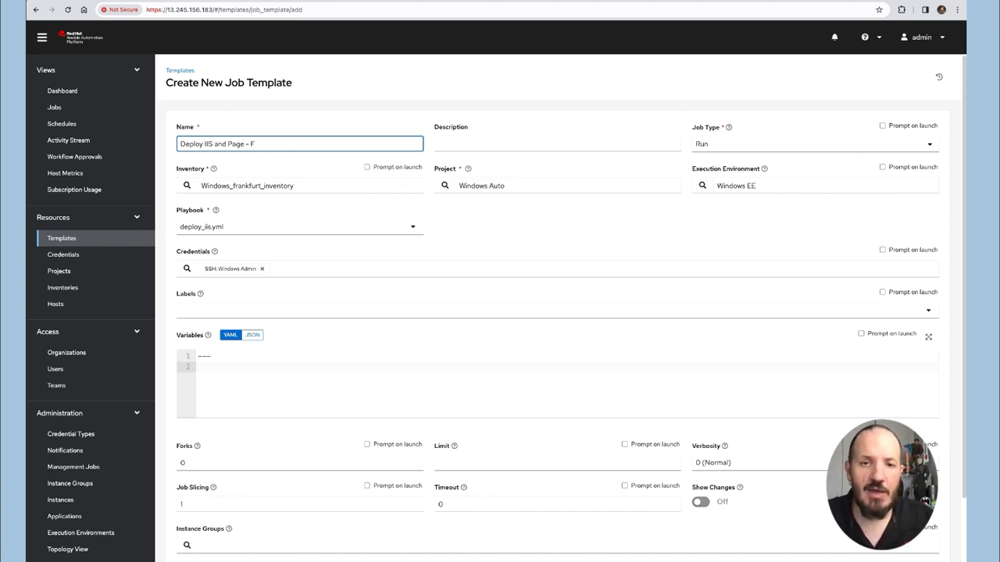
{"action": "type", "text": "RK"}
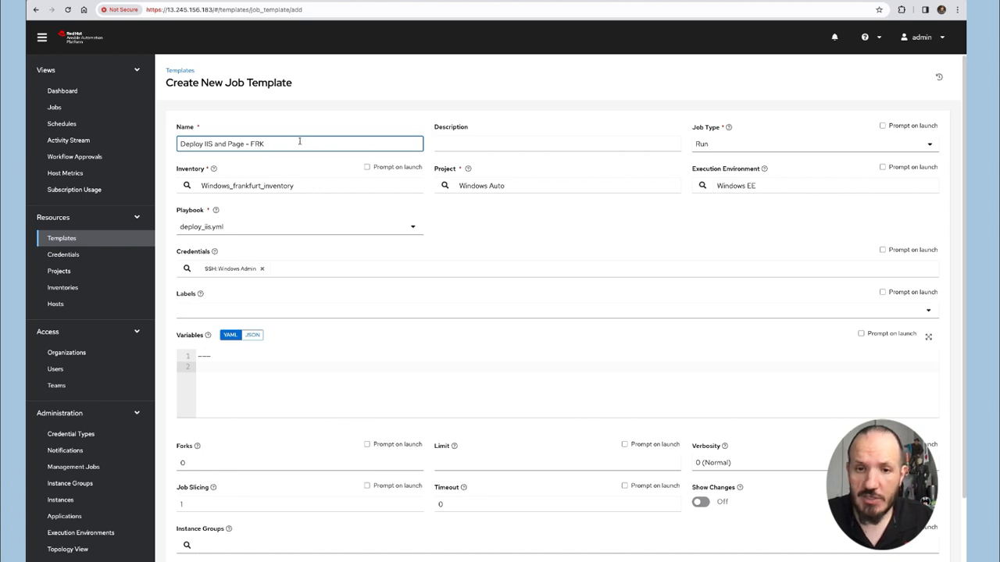
{"action": "scroll", "scroll_direction": "down", "scroll_amount": 3}
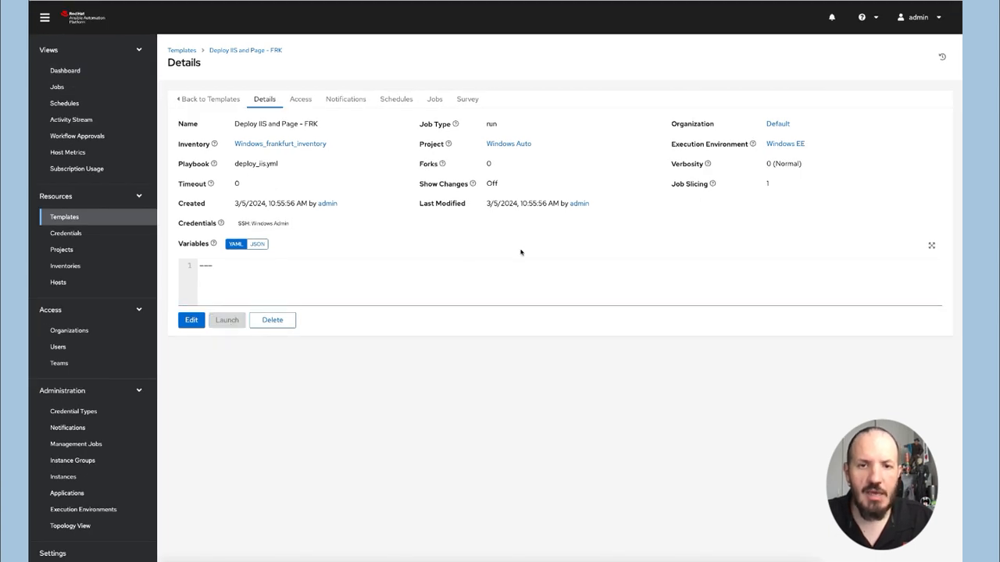
Launch the FRK template, check the job's execution node, then follow its live output.
{"action": "left_click", "coordinate": [227, 320]}
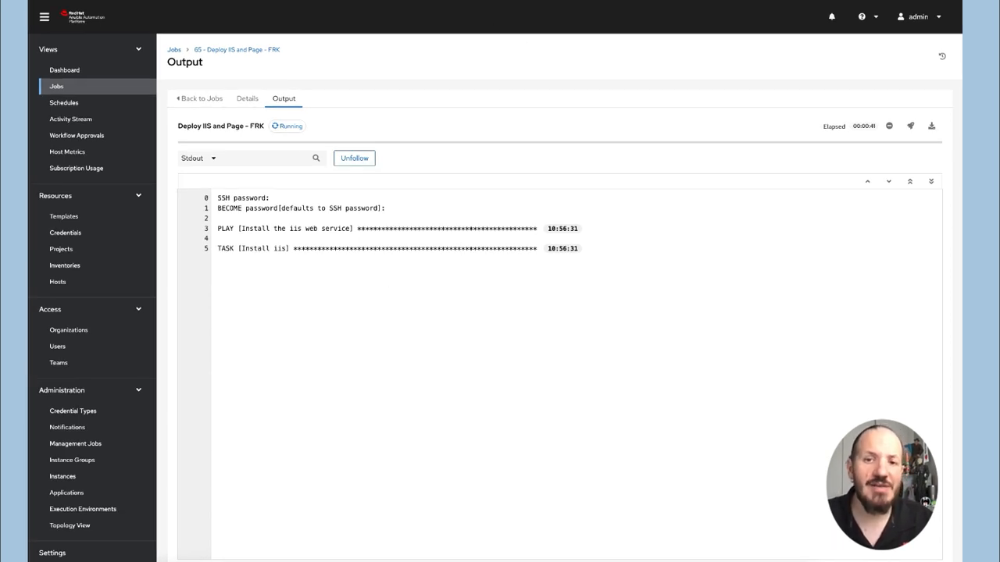
{"action": "mouse_move", "coordinate": [484, 201]}
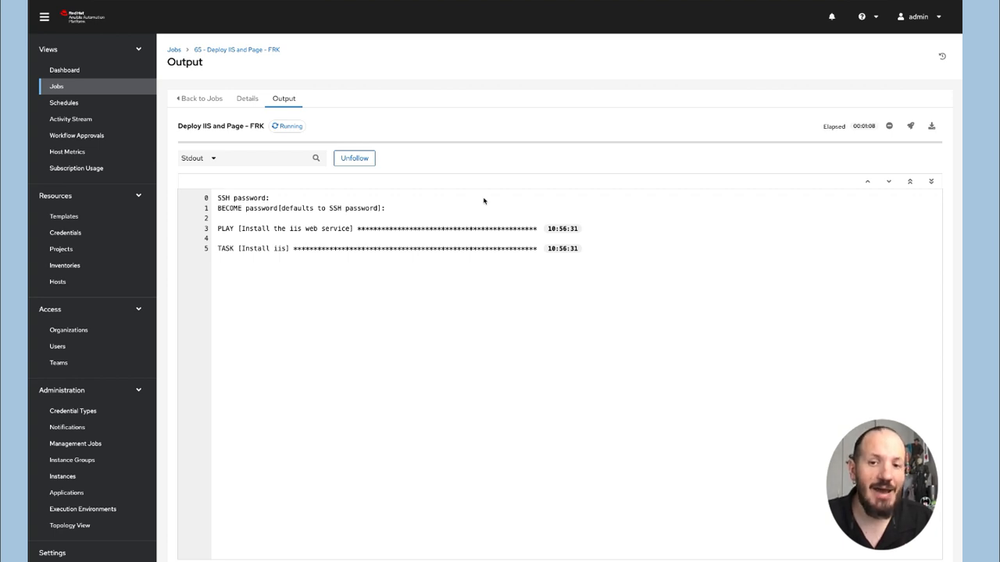
{"action": "mouse_move", "coordinate": [524, 314]}
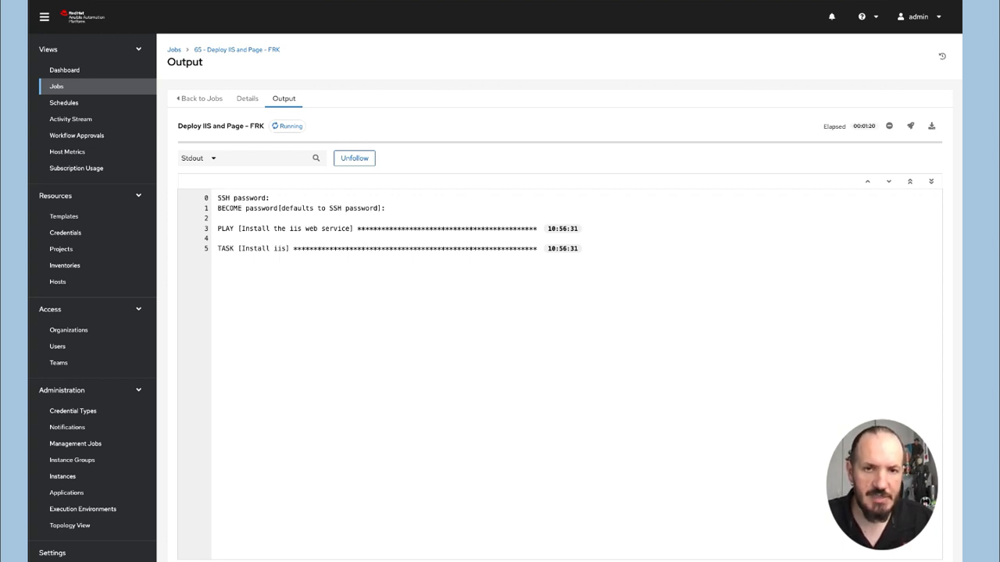
{"action": "left_click", "coordinate": [246, 98]}
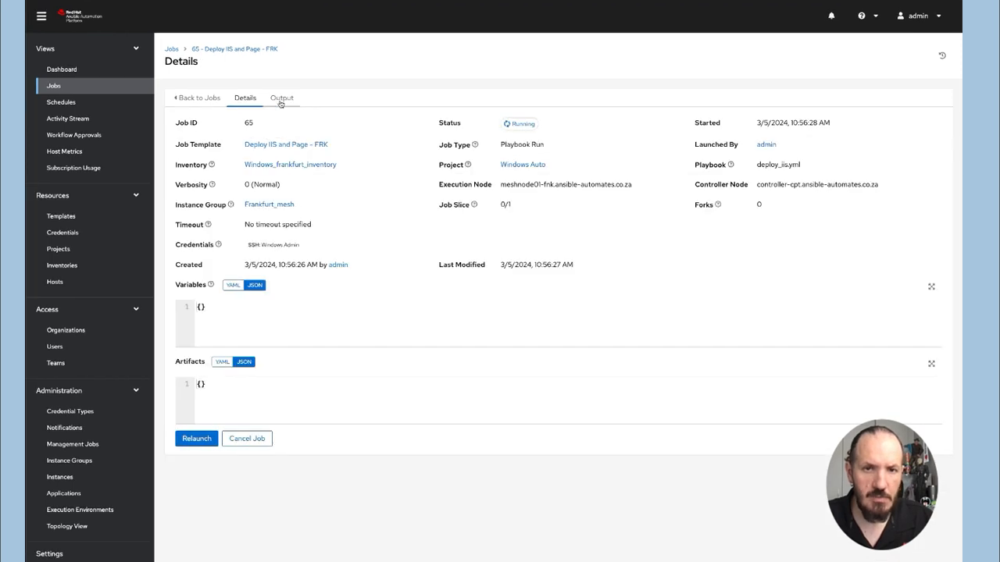
{"action": "left_click", "coordinate": [281, 98]}
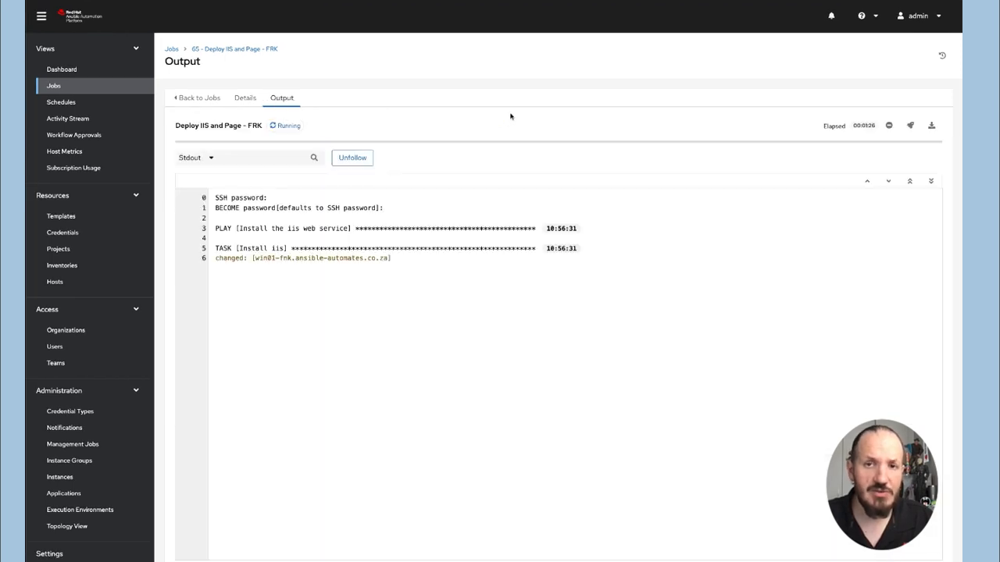